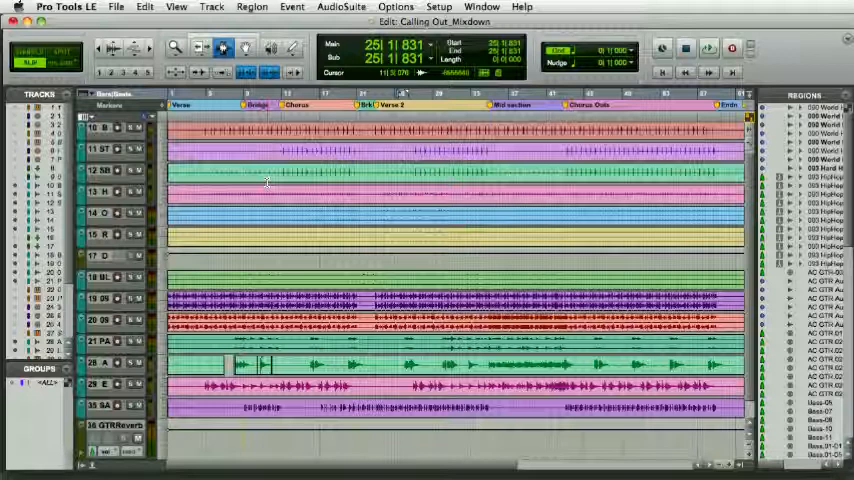
Switch from the Edit window to the Mix window for the Calling Out session
{"action": "left_click", "coordinate": [480, 8]}
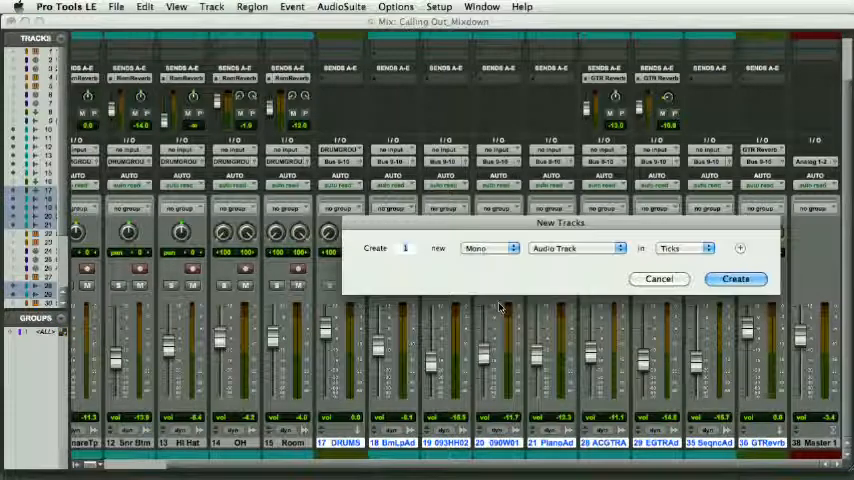
Create a new stereo audio track and name it 'Calling Out Master'
{"action": "left_click", "coordinate": [490, 248]}
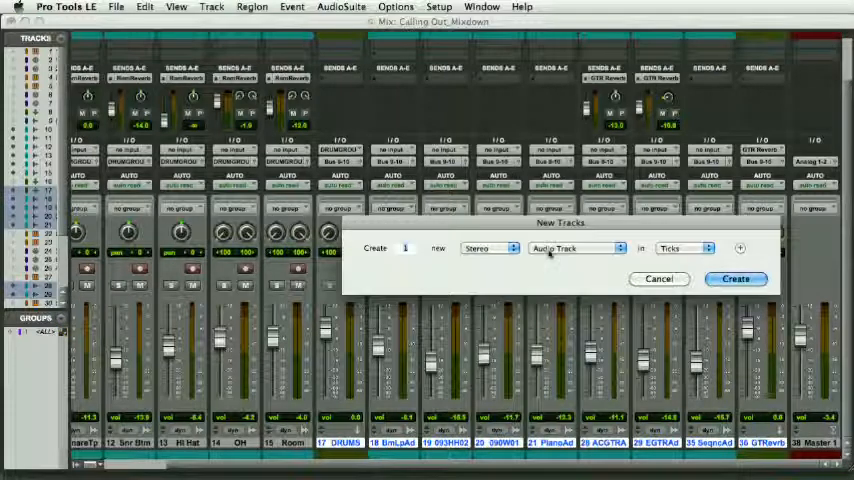
{"action": "left_click", "coordinate": [736, 278]}
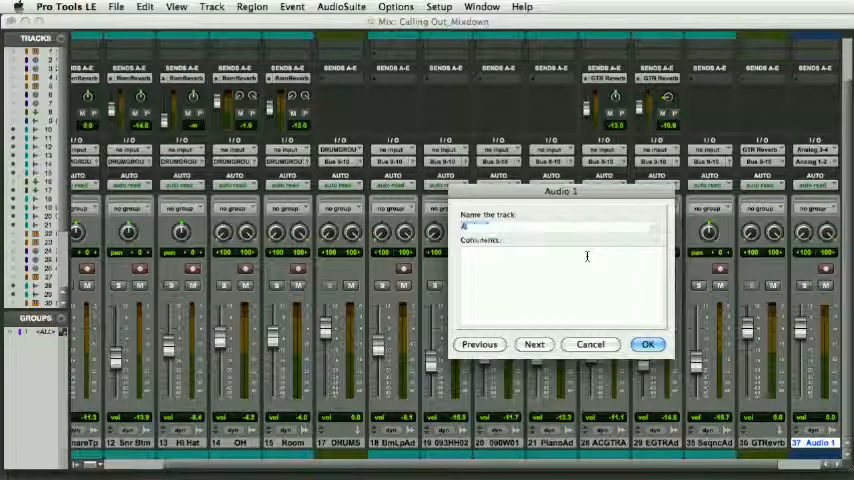
{"action": "type", "text": "Calling Out Maste"}
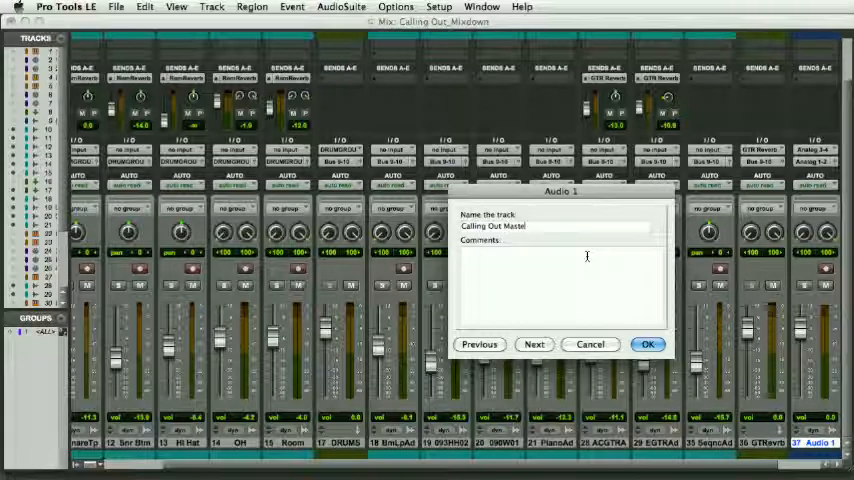
{"action": "left_click", "coordinate": [648, 344]}
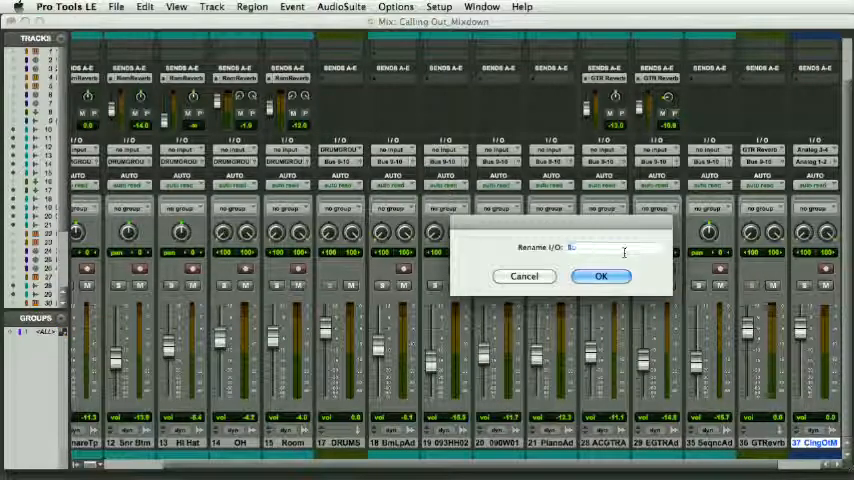
Rename the new track's input bus to 'Track Mi' and confirm
{"action": "type", "text": "Track Mi"}
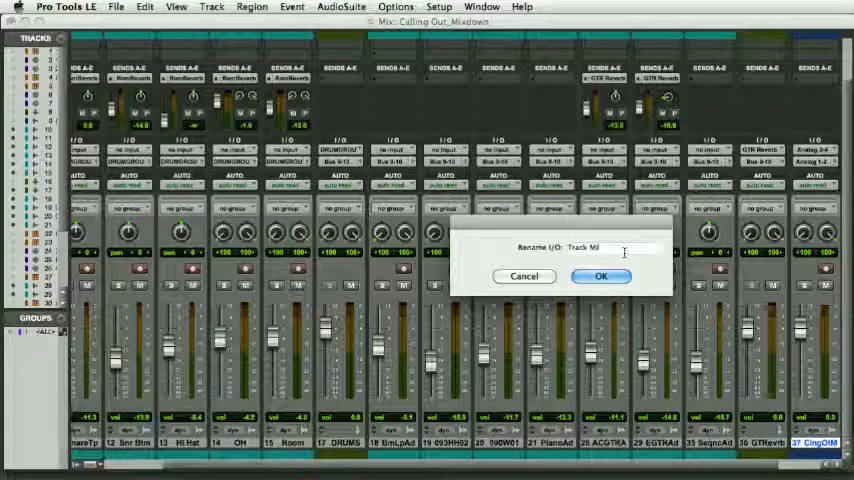
{"action": "left_click", "coordinate": [600, 276]}
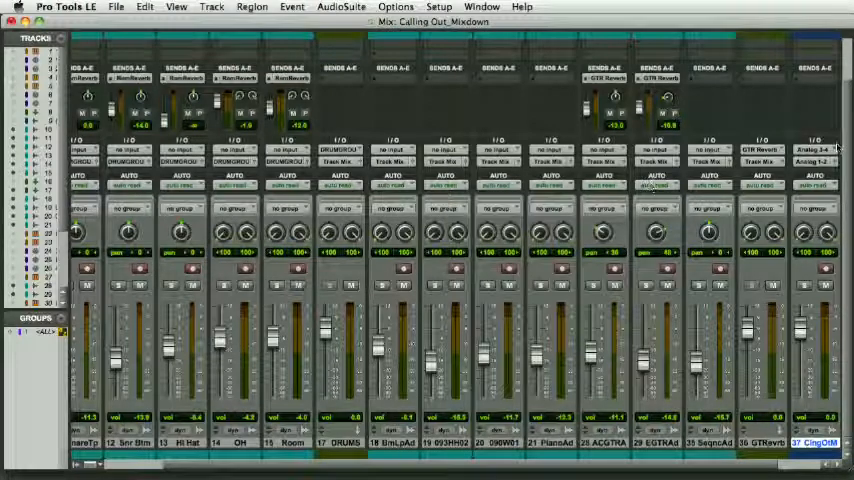
Show the Transport window over the mixer
{"action": "left_click", "coordinate": [830, 150]}
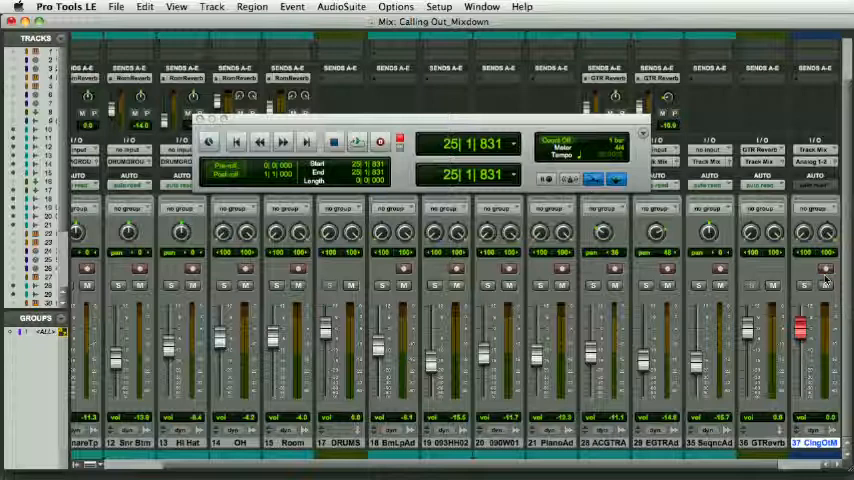
Record-enable the Calling Out Master track so the bused mix can be recorded onto it
{"action": "left_click", "coordinate": [826, 272]}
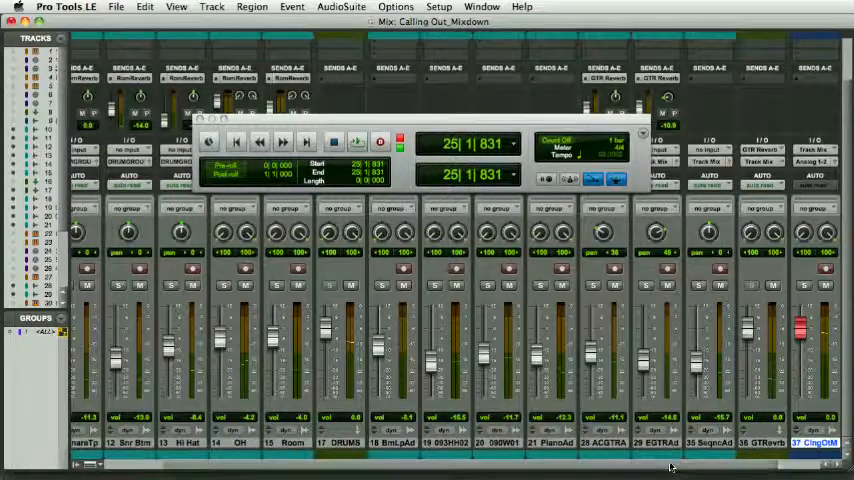
{"action": "scroll", "scroll_direction": "right", "scroll_amount": 3}
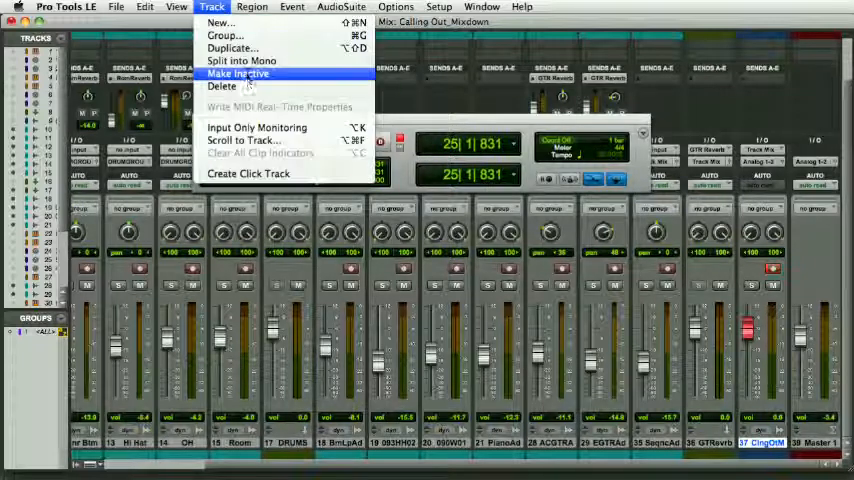
{"action": "mouse_move", "coordinate": [256, 128]}
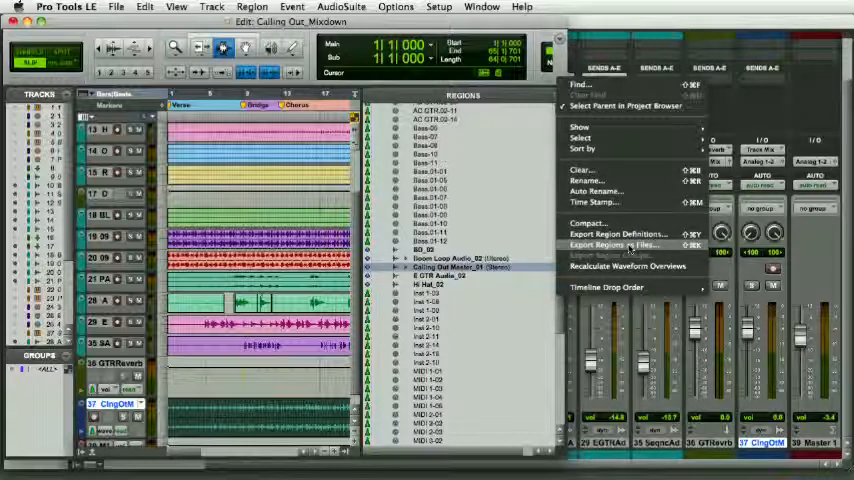
Start Export Regions as Files as a stereo 24-bit 48 kHz WAV and browse for its destination
{"action": "left_click", "coordinate": [616, 244]}
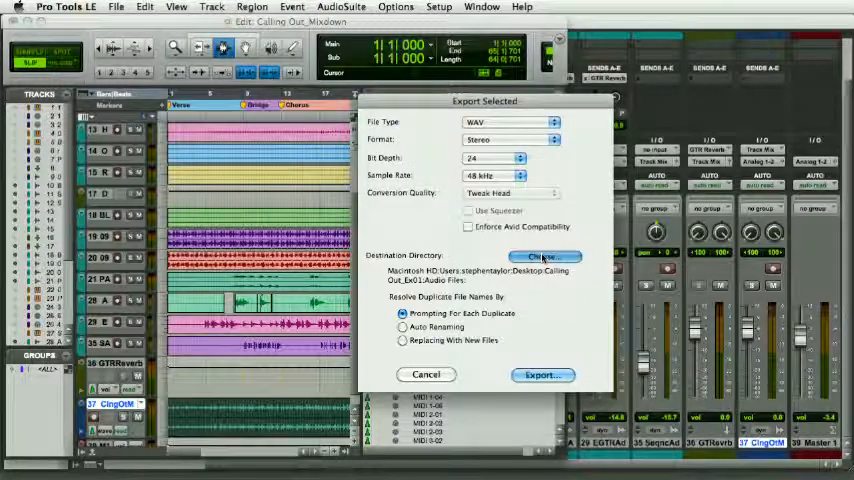
{"action": "left_click", "coordinate": [544, 256]}
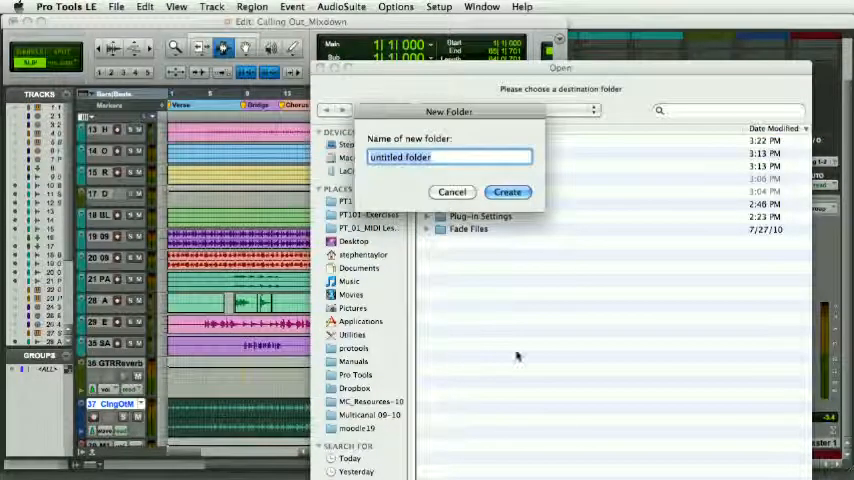
Create a new folder named 'Master For CD' as the export destination
{"action": "type", "text": "Master"}
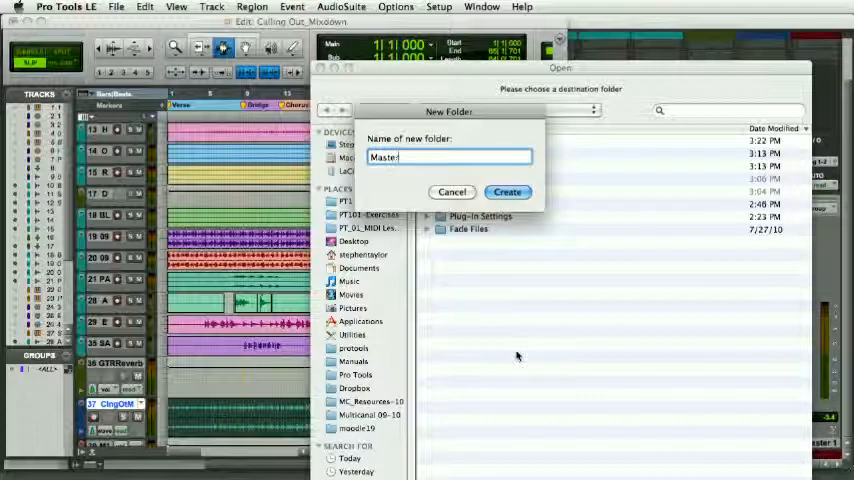
{"action": "type", "text": "For"}
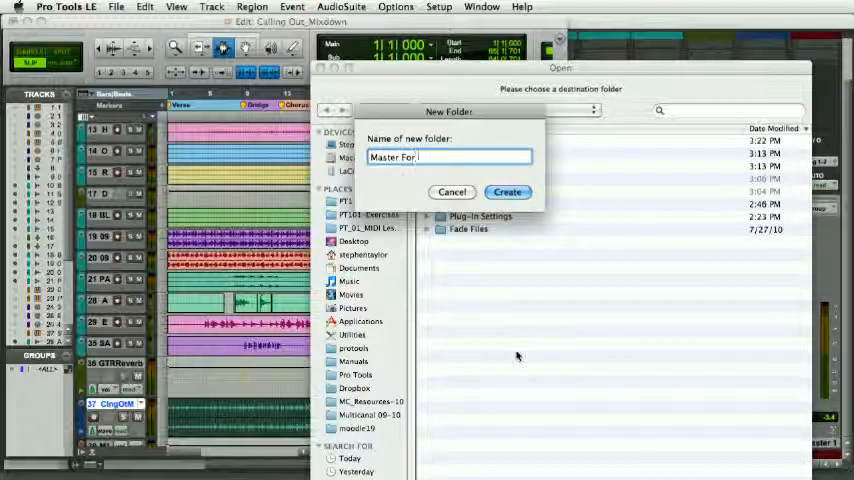
{"action": "type", "text": "CD"}
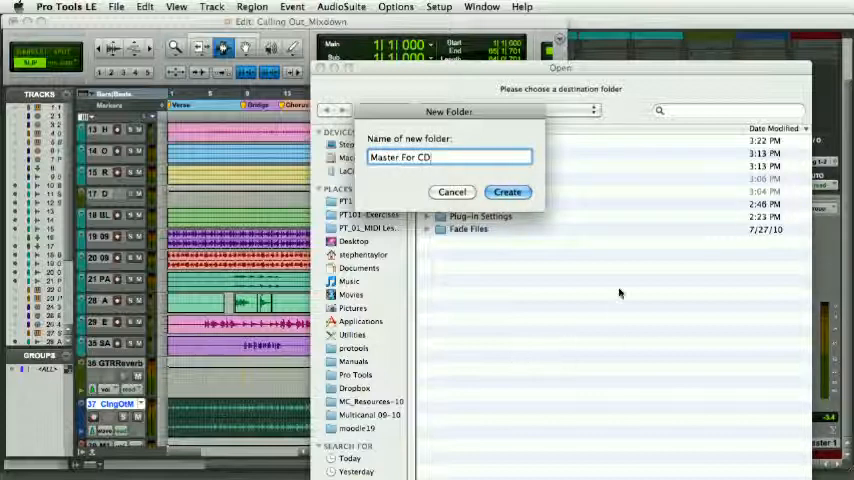
{"action": "left_click", "coordinate": [508, 192]}
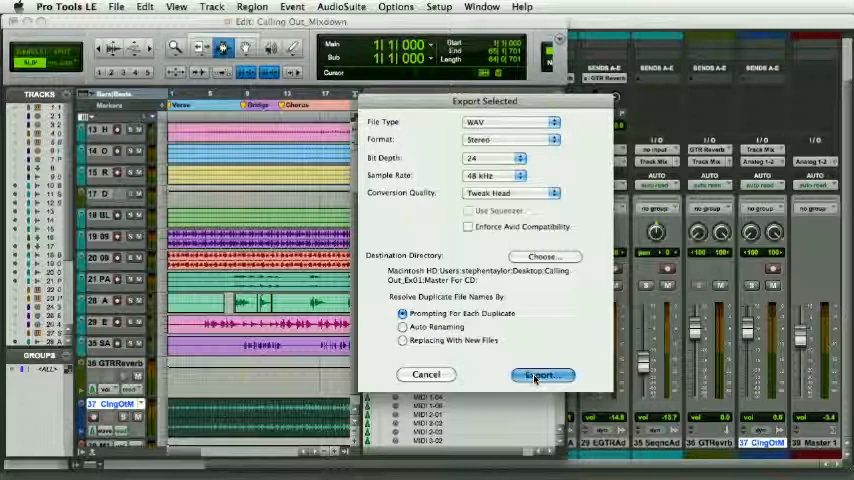
{"action": "left_click", "coordinate": [540, 374]}
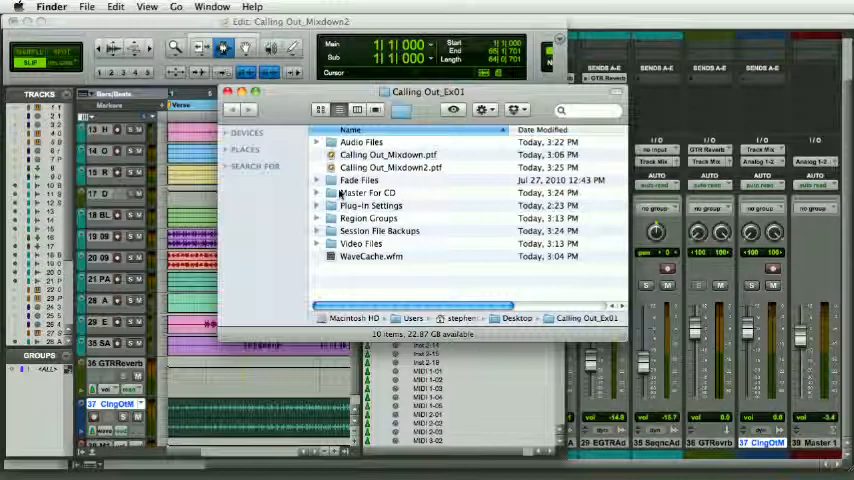
Open the Master For CD folder in Finder and select 'Calling Out Master_01.wav' to confirm it exported
{"action": "double_click", "coordinate": [368, 192]}
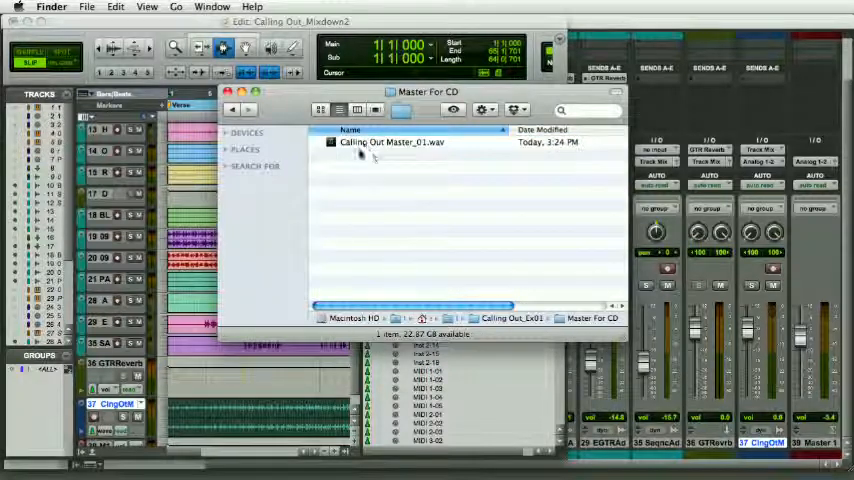
{"action": "left_click", "coordinate": [390, 142]}
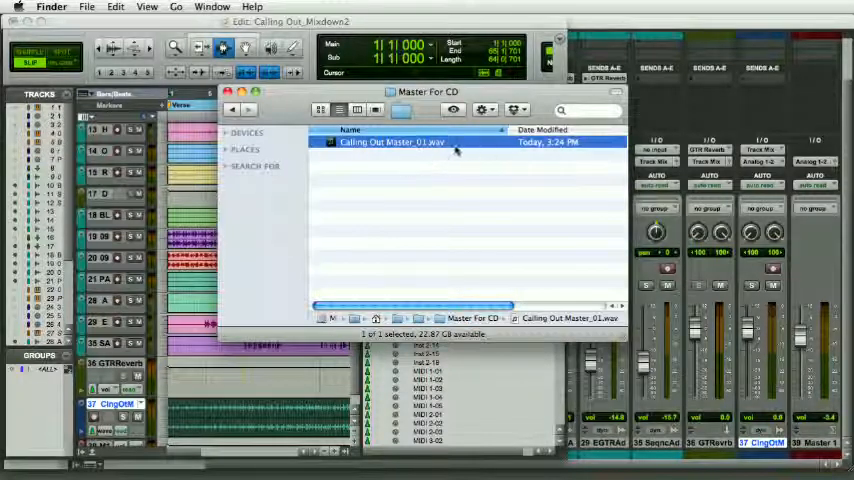